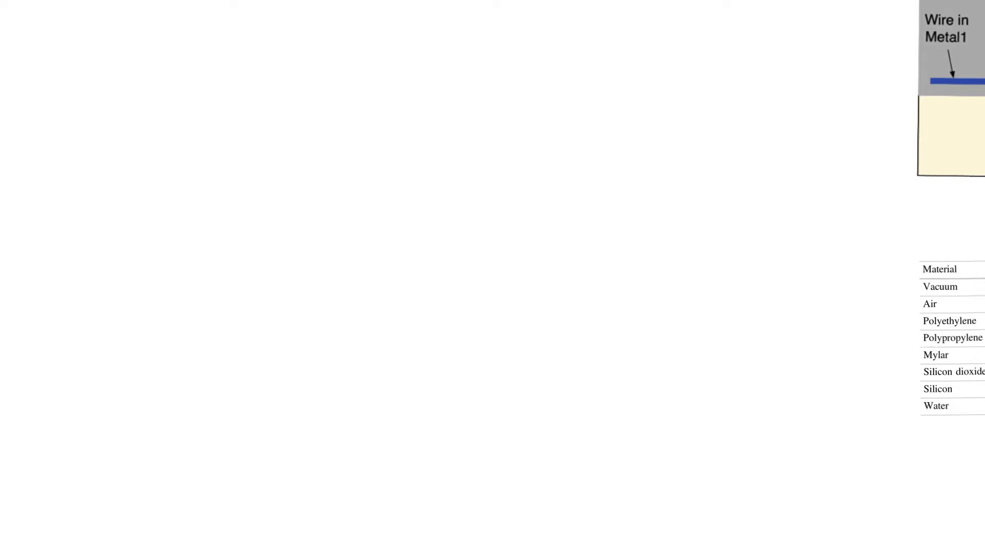
# Sketch the first inverter's supply line and transistors, then arrow the wire between inverters
pyautogui.moveTo(365, 67); pyautogui.dragTo(395, 68)
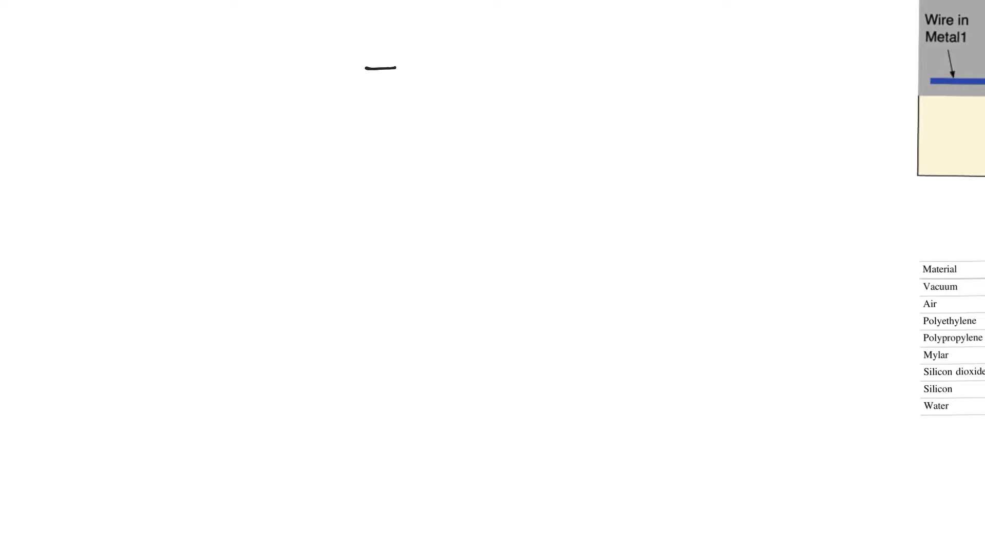
pyautogui.moveTo(361, 69); pyautogui.dragTo(362, 117)
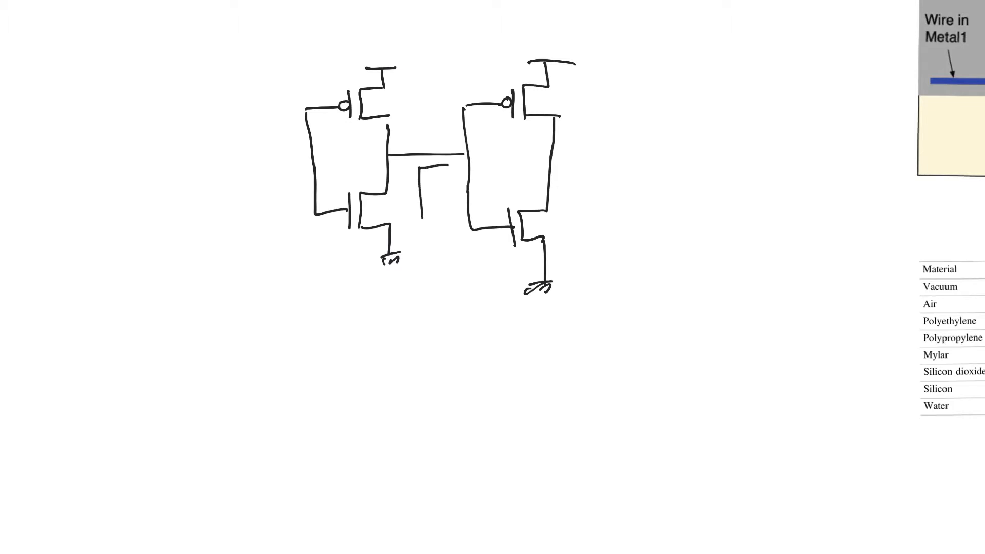
pyautogui.moveTo(434, 168); pyautogui.dragTo(452, 167)
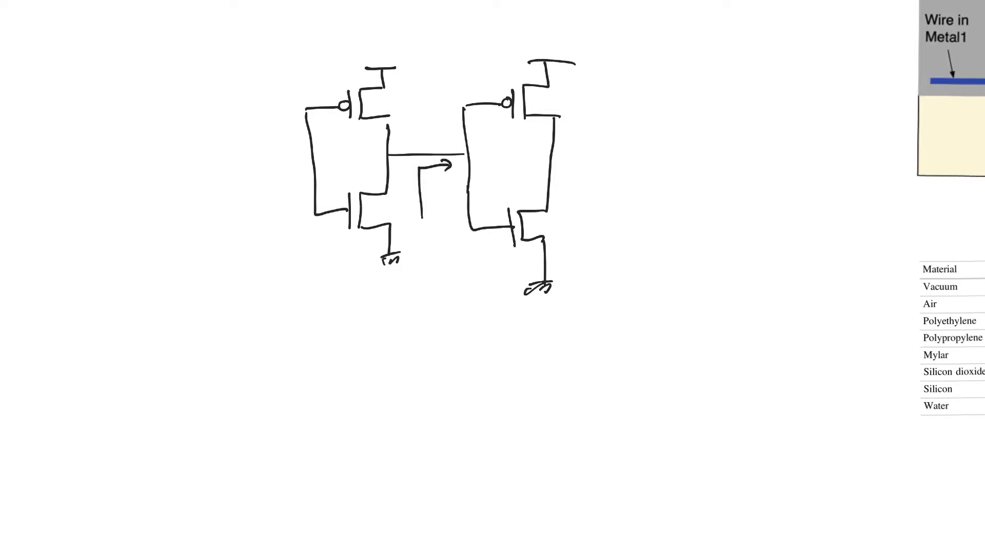
# Draw a loop around the wire joining the two inverters
pyautogui.moveTo(377, 160); pyautogui.dragTo(490, 160)
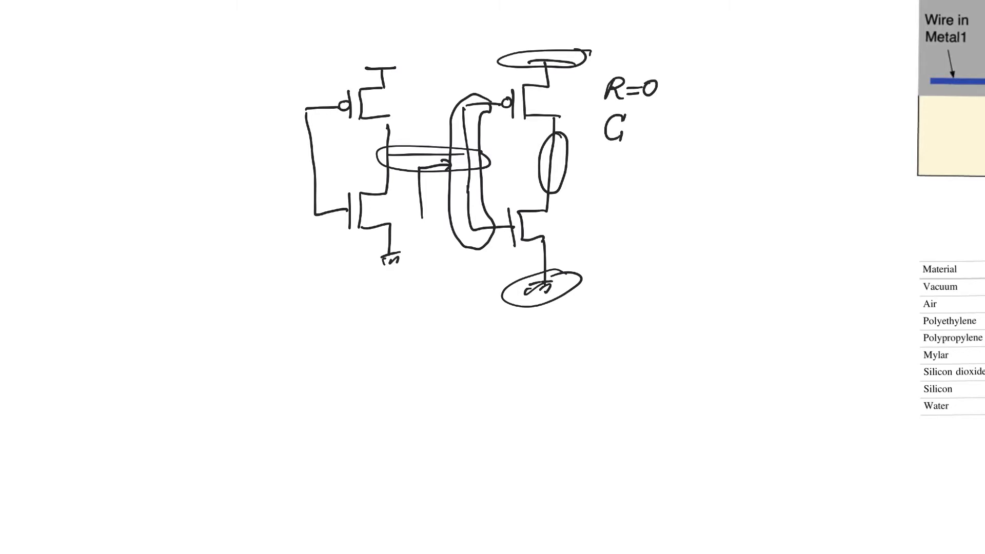
pyautogui.write('=0')
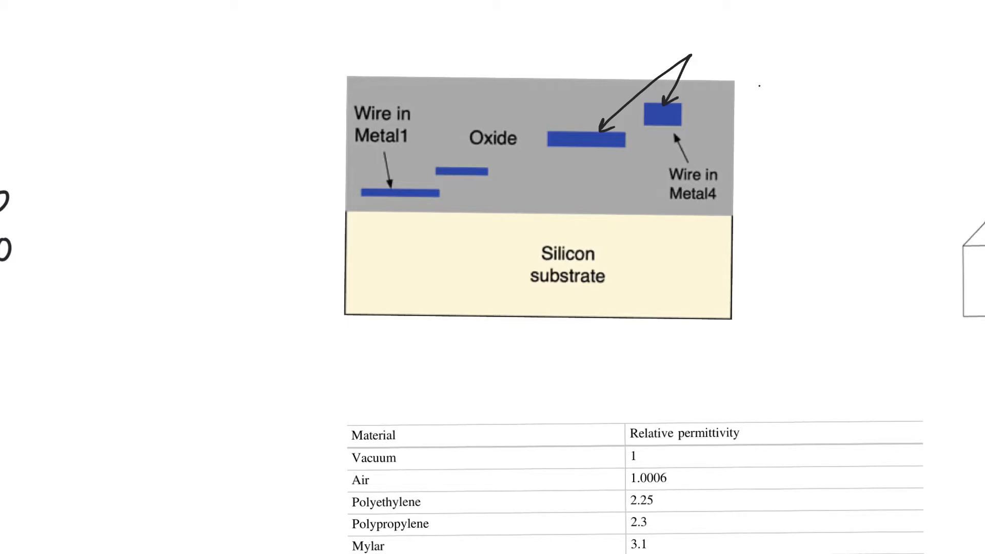
# Draw an arrow pointing into the oxide beside the Metal4 wire
pyautogui.moveTo(754, 75); pyautogui.dragTo(717, 119)
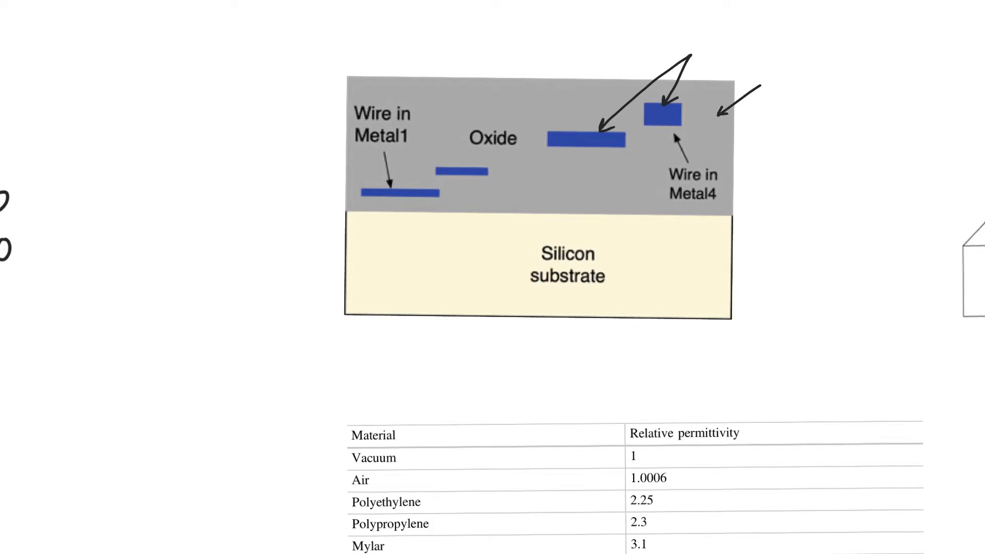